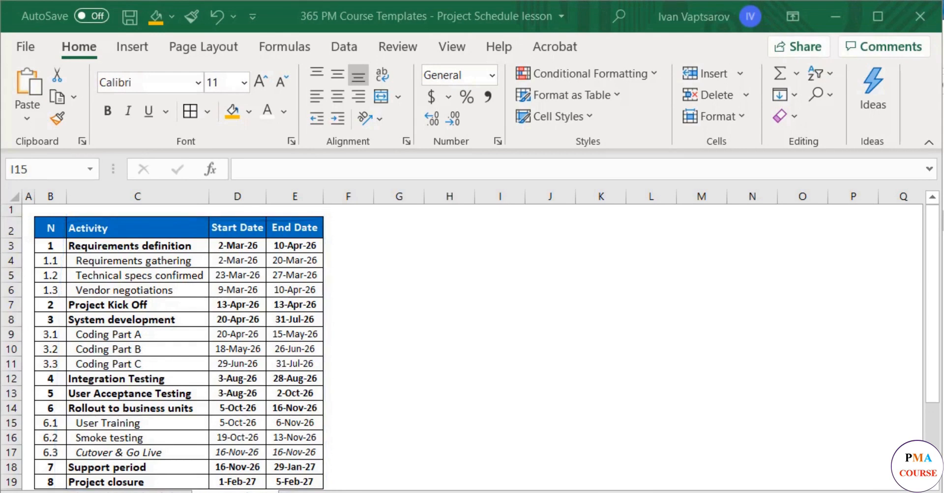
Step: Select the numbered sub-task rows (1.1, 1.2, 2.1, etc.) for removal
{"action": "left_click_drag", "start_coordinate": [325, 208], "coordinate": [880, 482]}
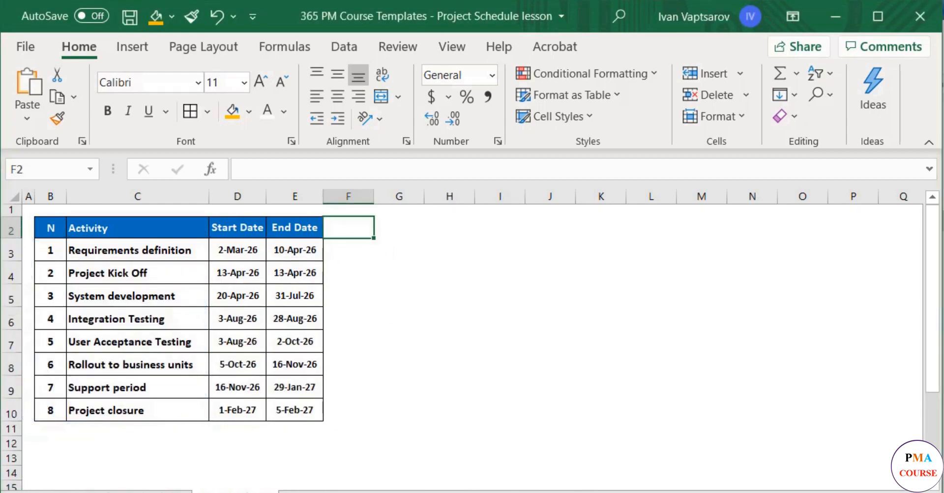
Step: Enter Jan in F2 and fill month names across to S2, ending at the following Feb
{"action": "type", "text": "Jan"}
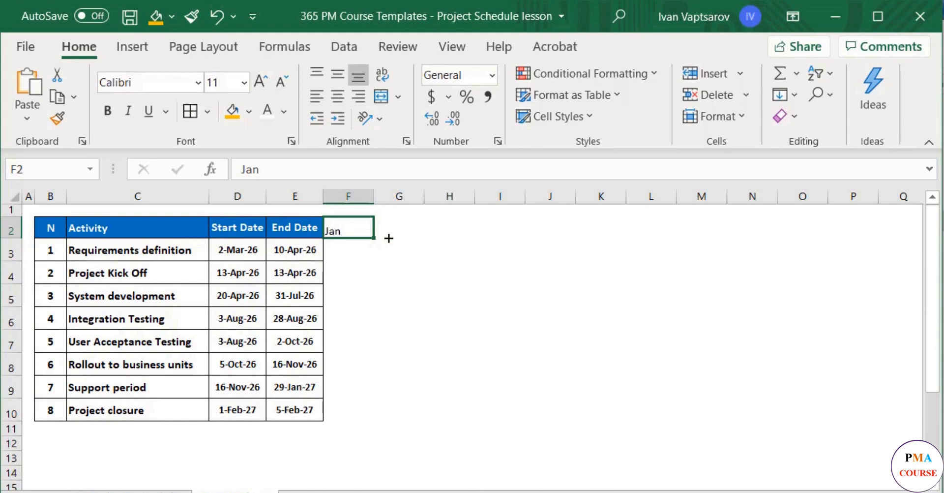
{"action": "left_click_drag", "start_coordinate": [373, 238], "coordinate": [627, 232]}
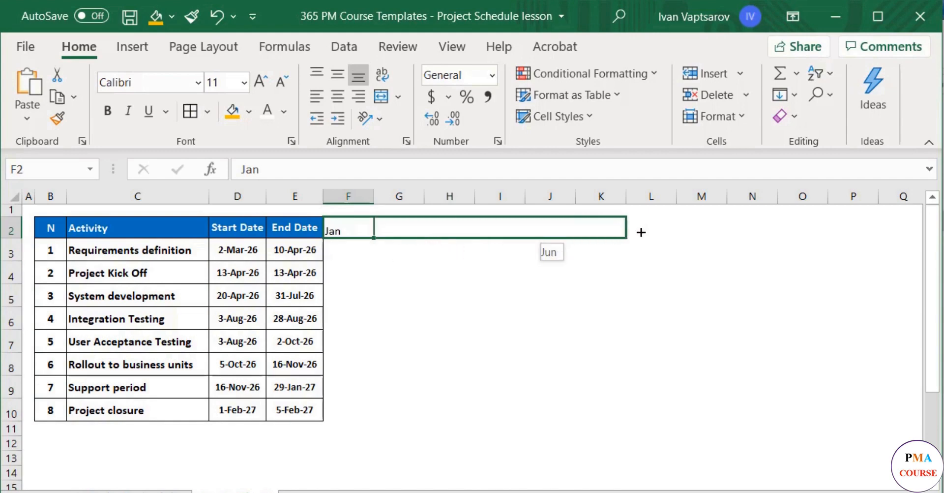
{"action": "left_click_drag", "start_coordinate": [641, 232], "coordinate": [772, 230]}
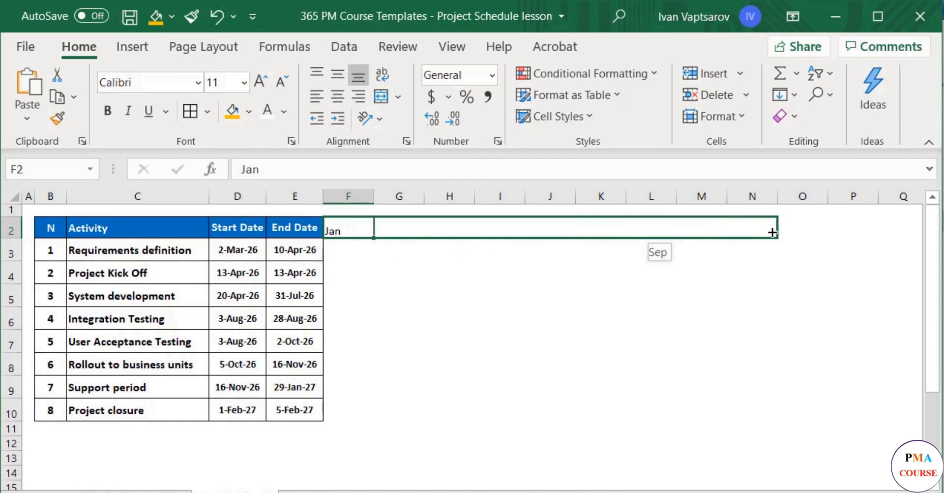
{"action": "left_click_drag", "start_coordinate": [773, 230], "coordinate": [876, 229]}
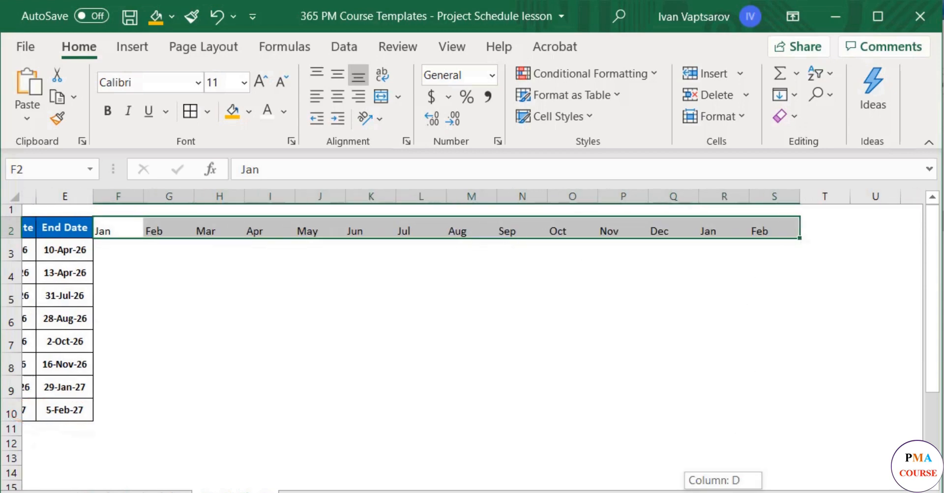
Step: Enter the 2026 year heading above the month row and select the header area for styling
{"action": "scroll", "scroll_direction": "left", "scroll_amount": 3}
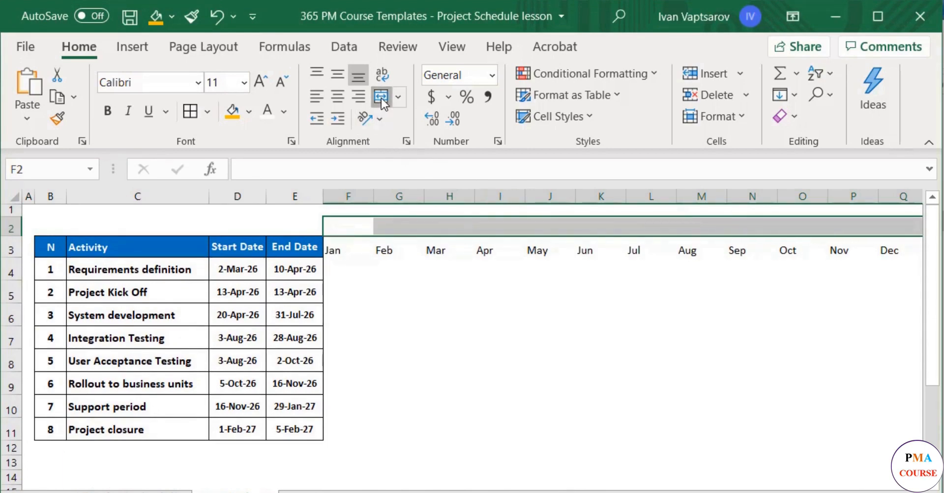
{"action": "type", "text": "2026"}
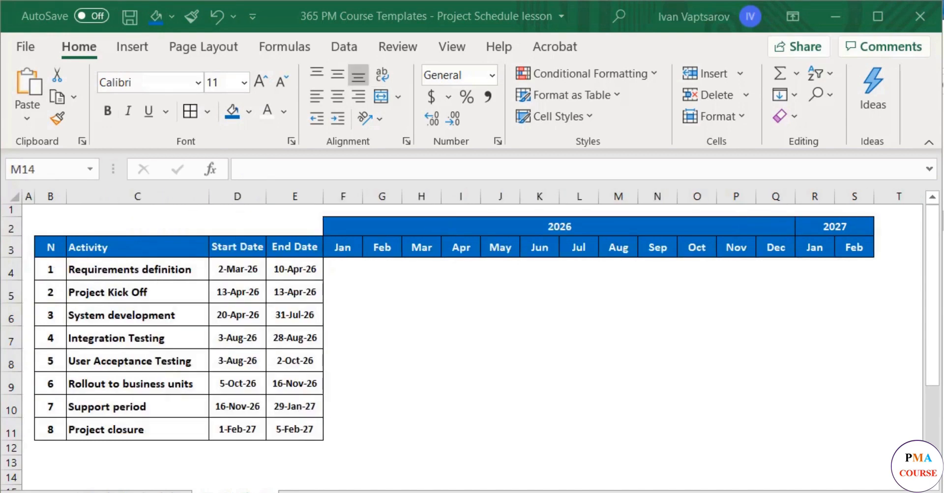
{"action": "left_click_drag", "start_coordinate": [343, 262], "coordinate": [880, 442]}
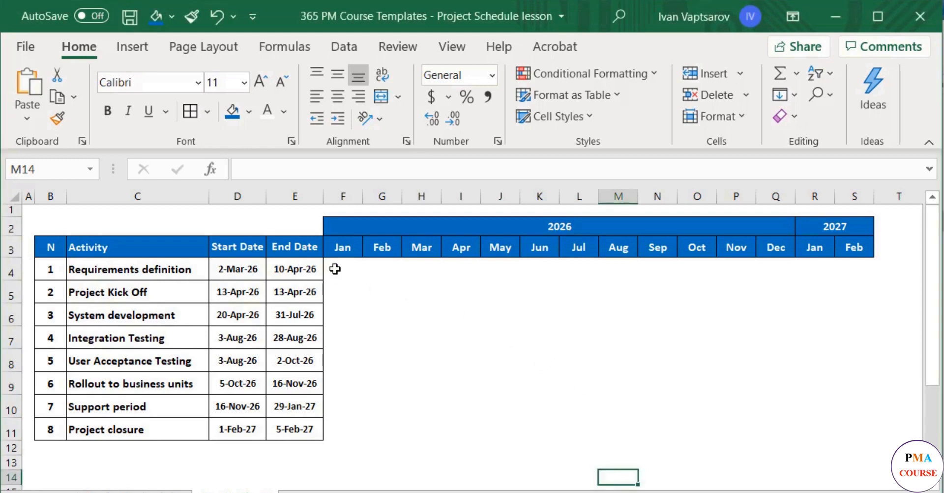
Step: Apply All Borders to the timeline grid F4:S11 under the months
{"action": "left_click_drag", "start_coordinate": [342, 269], "coordinate": [854, 428]}
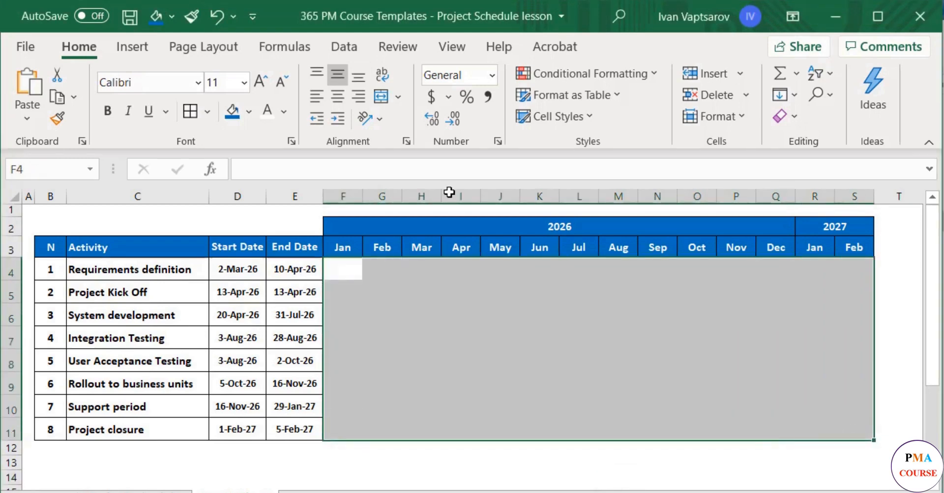
{"action": "left_click", "coordinate": [248, 112]}
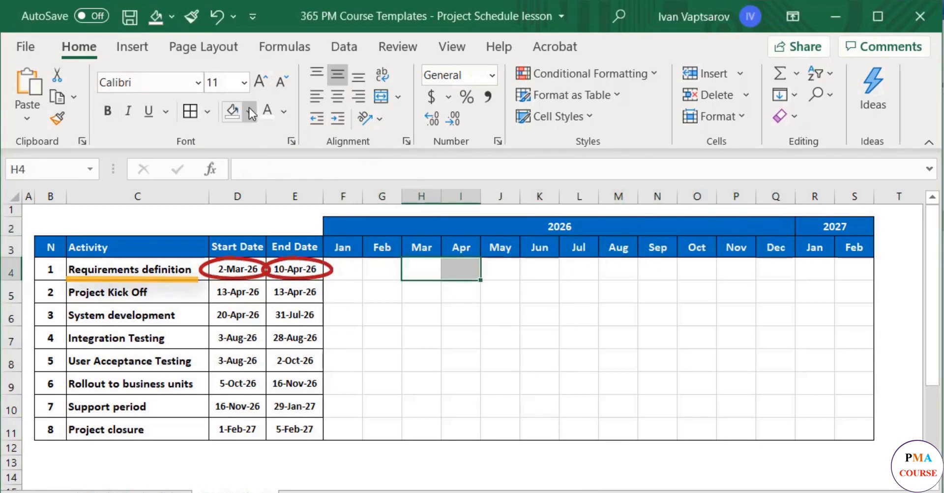
Step: Fill the Requirements definition Mar–Apr cells and the Project Kick Off April cell orange
{"action": "left_click", "coordinate": [250, 112]}
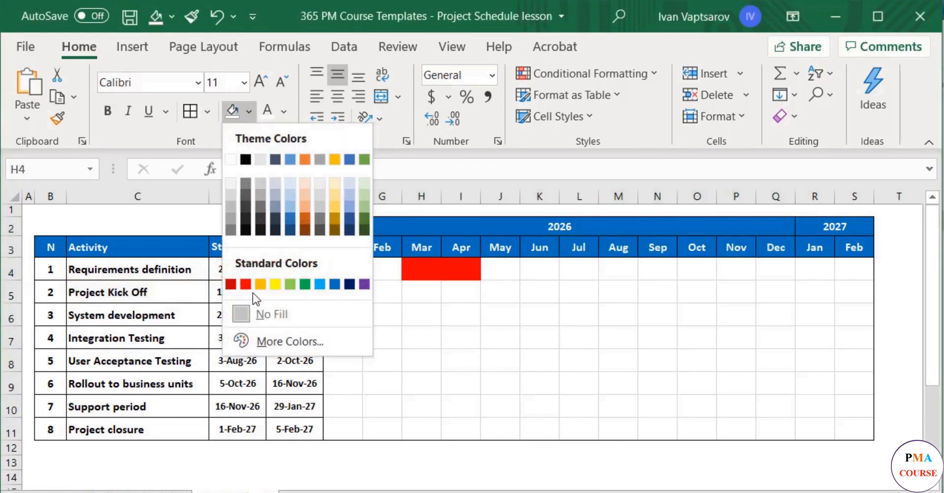
{"action": "left_click", "coordinate": [260, 283]}
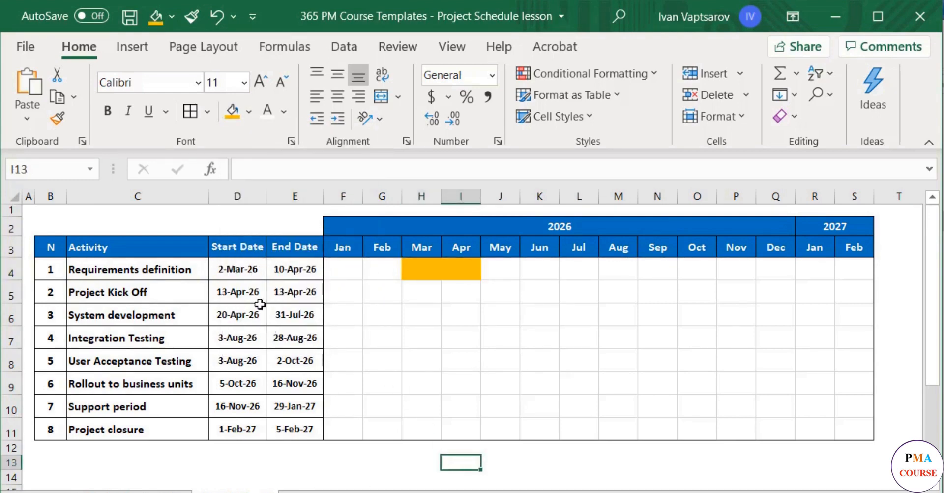
{"action": "left_click", "coordinate": [461, 292]}
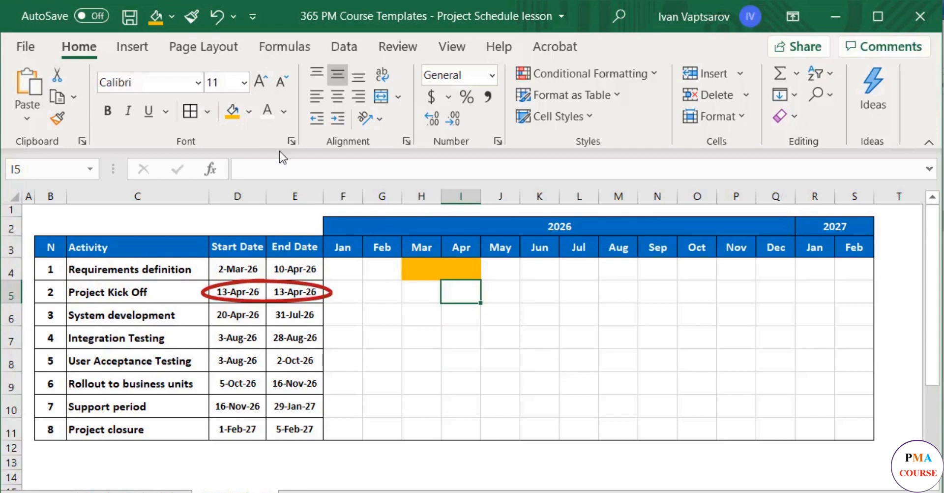
{"action": "left_click", "coordinate": [461, 291]}
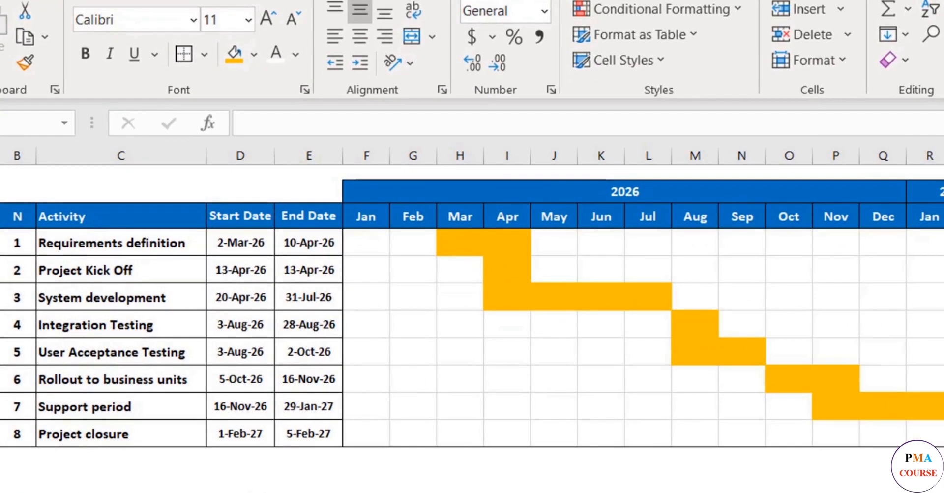
Step: Select the April cell in the Requirements definition row
{"action": "left_click", "coordinate": [307, 242]}
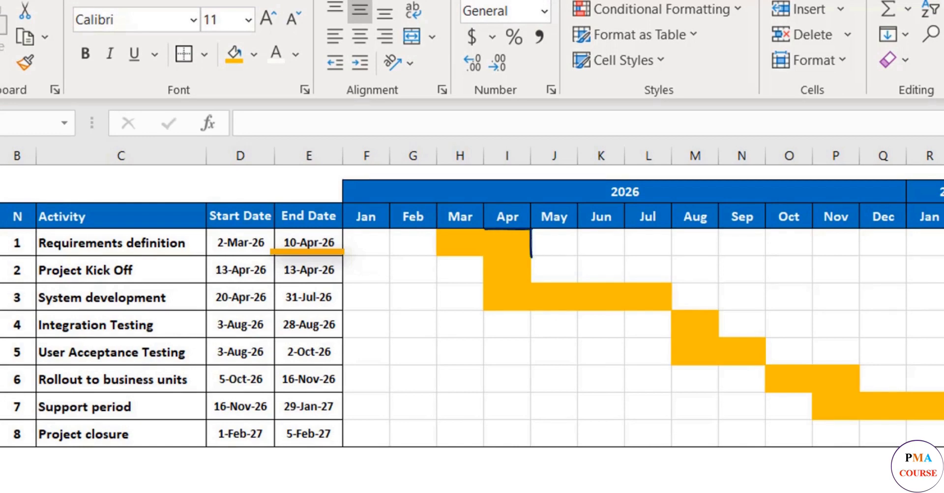
{"action": "left_click", "coordinate": [507, 243]}
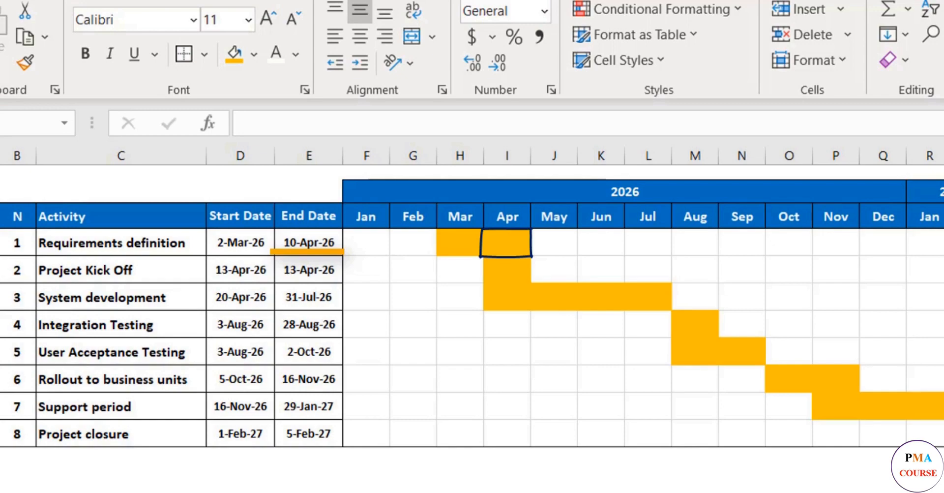